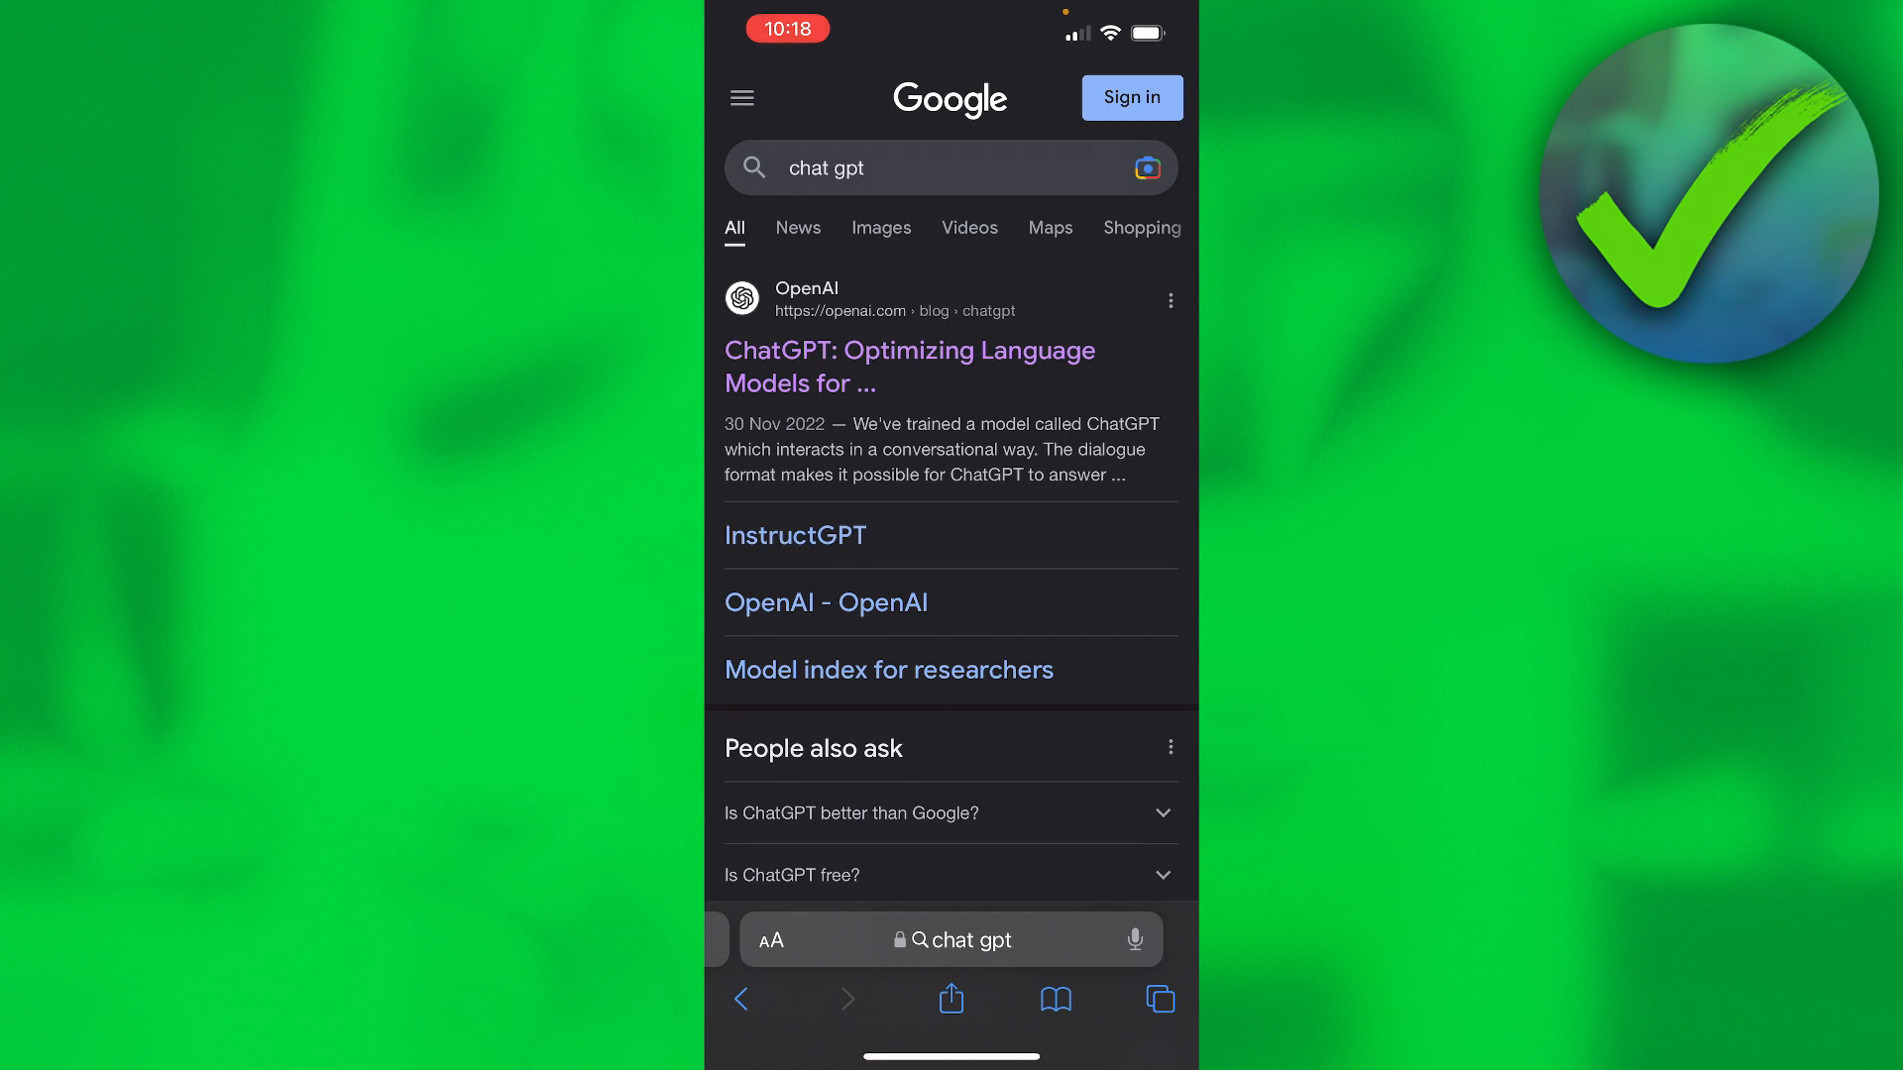
Step: Open the 'ChatGPT: Optimizing Language Models' Google result, which fails with a redirect error
{"action": "left_click", "coordinate": [805, 288]}
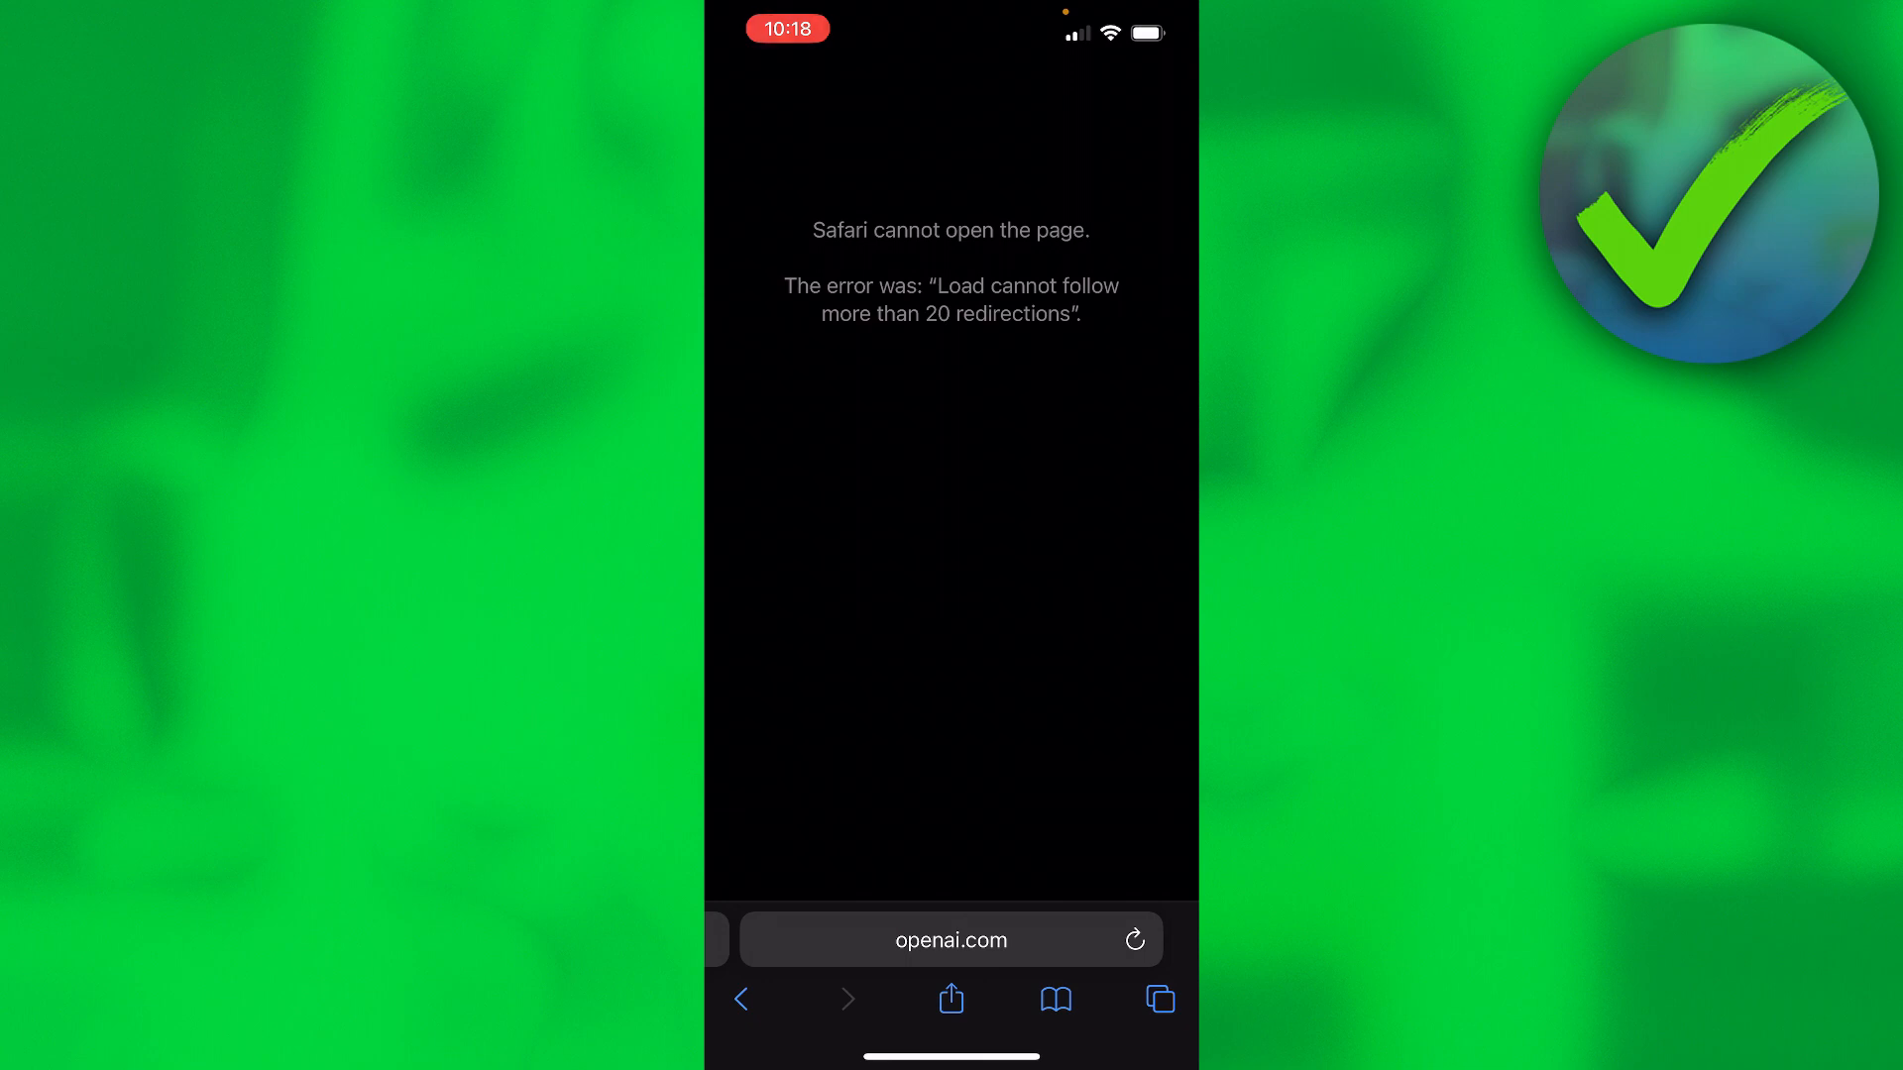
Step: Load chat.openai.com in Safari to reach the ChatGPT welcome page
{"action": "left_click", "coordinate": [950, 938]}
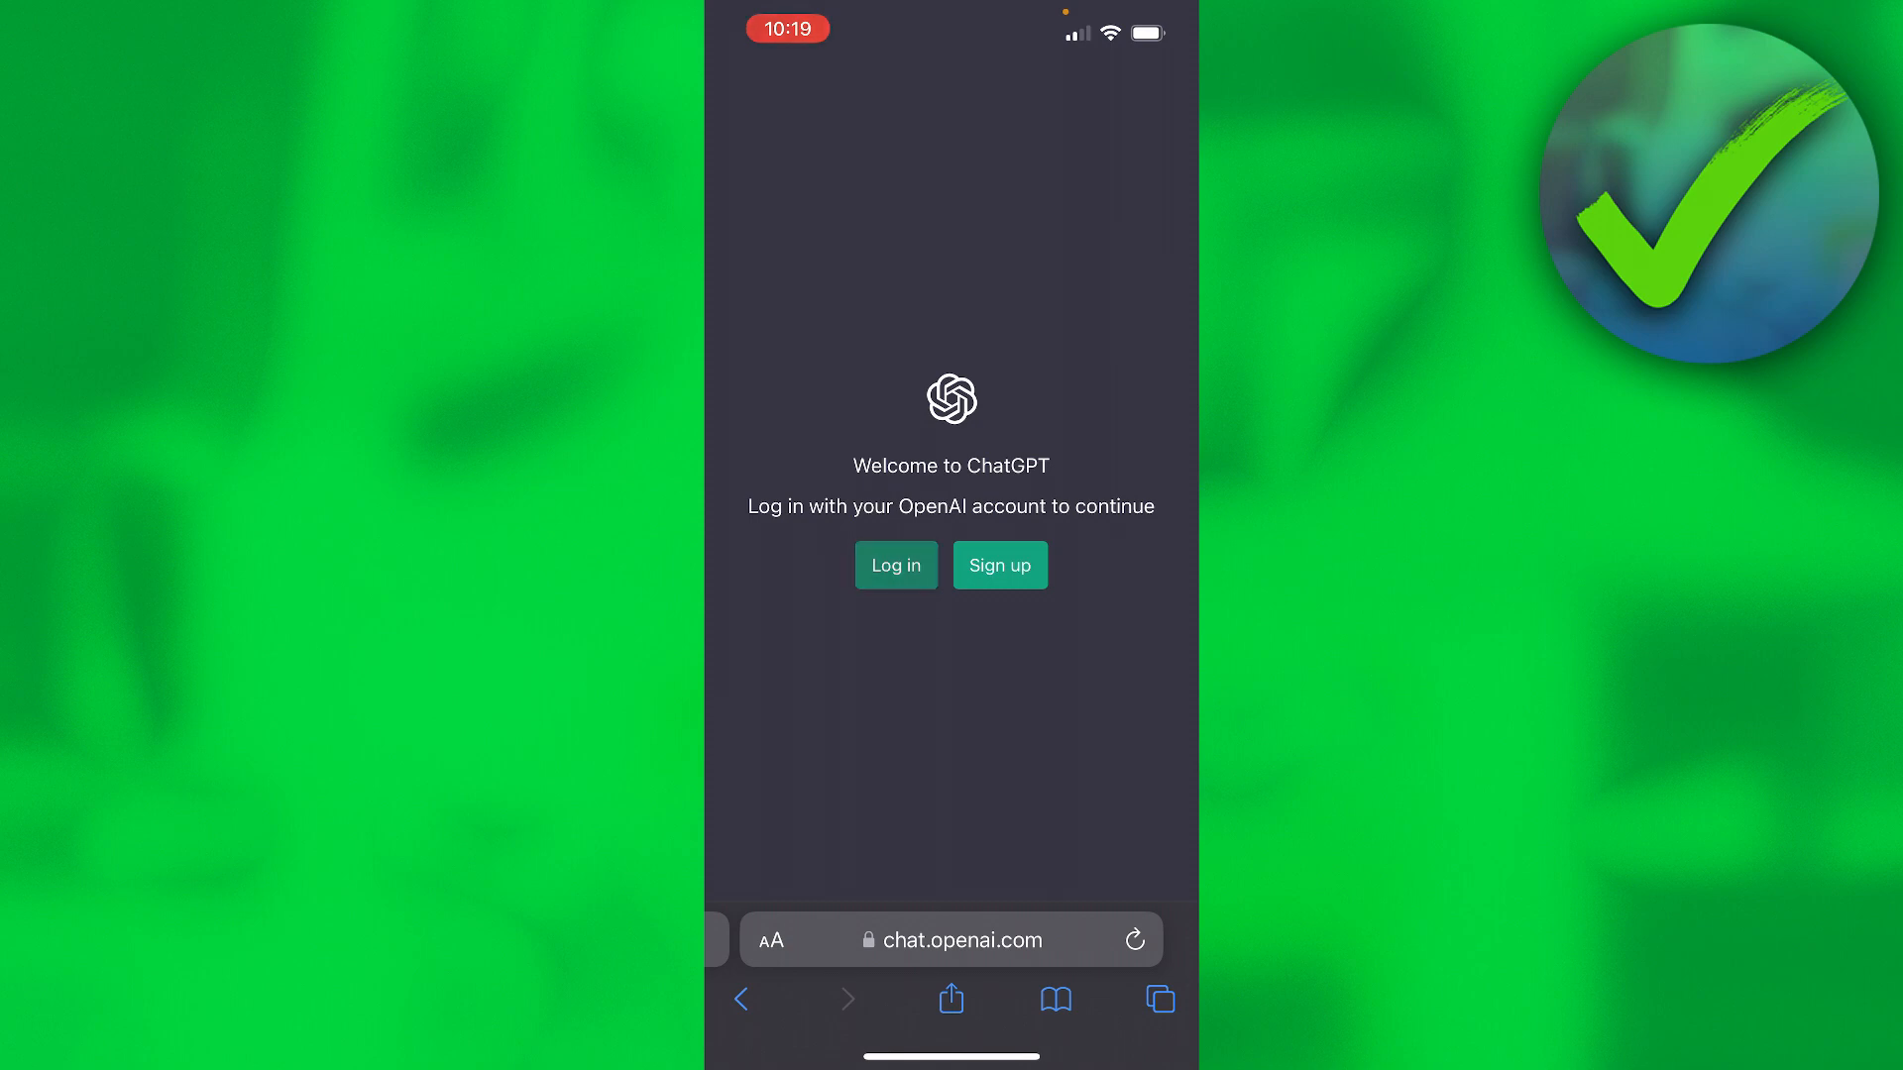
Step: Log in with the saved email, pass the car-image captcha, and submit the saved password
{"action": "left_click", "coordinate": [894, 564]}
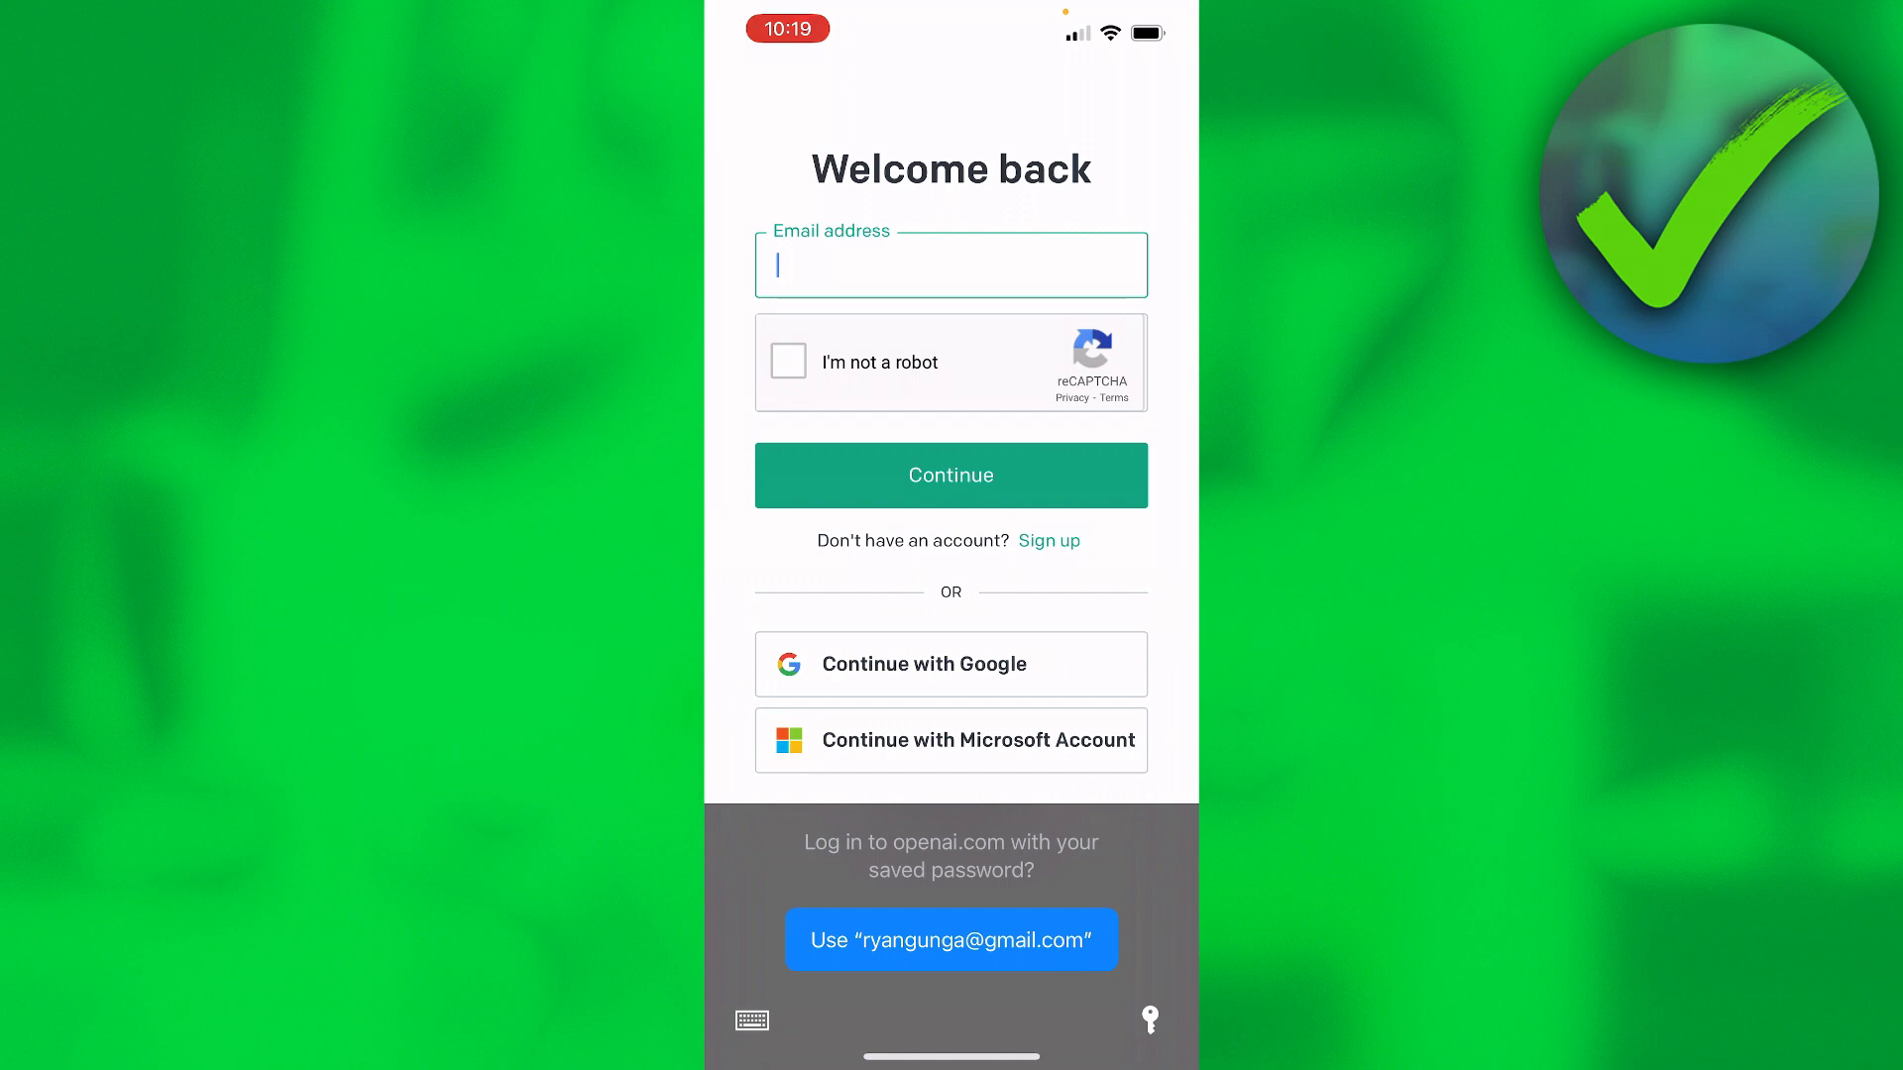
{"action": "left_click", "coordinate": [950, 939]}
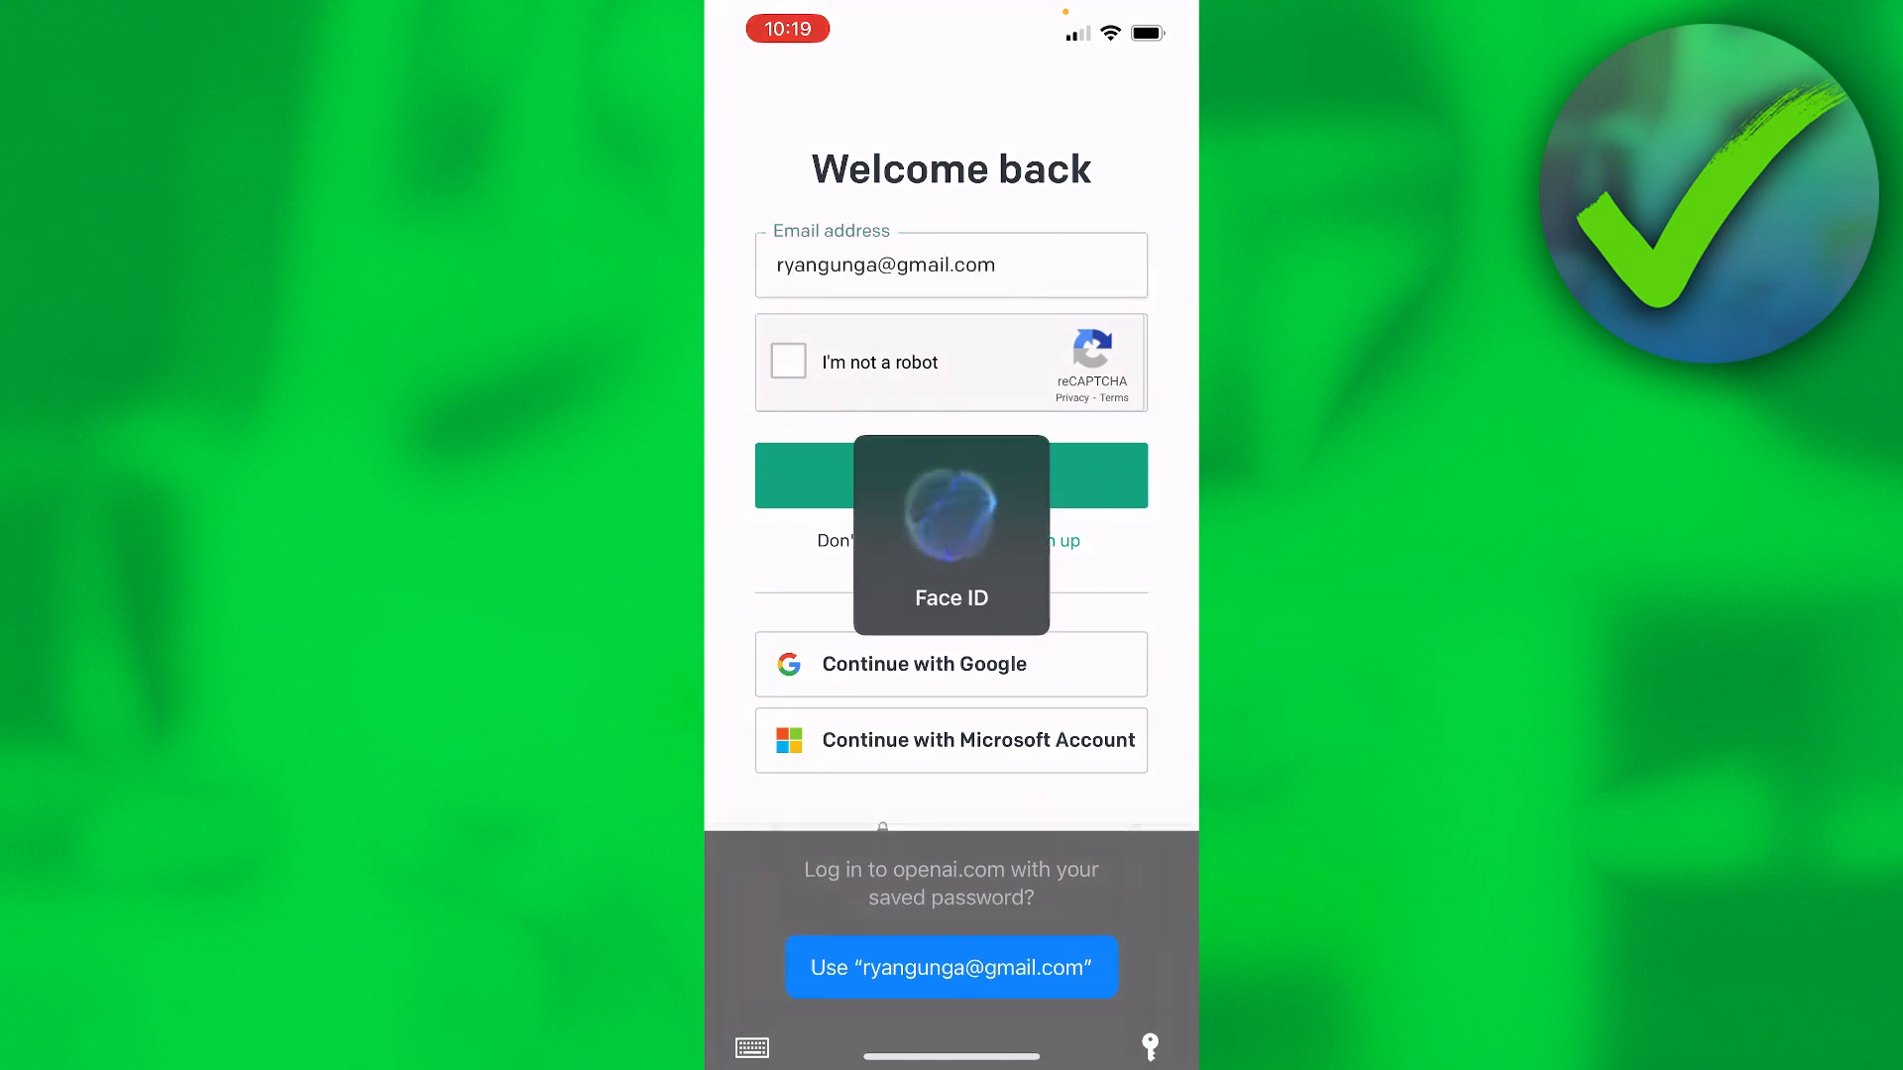
{"action": "left_click", "coordinate": [786, 362]}
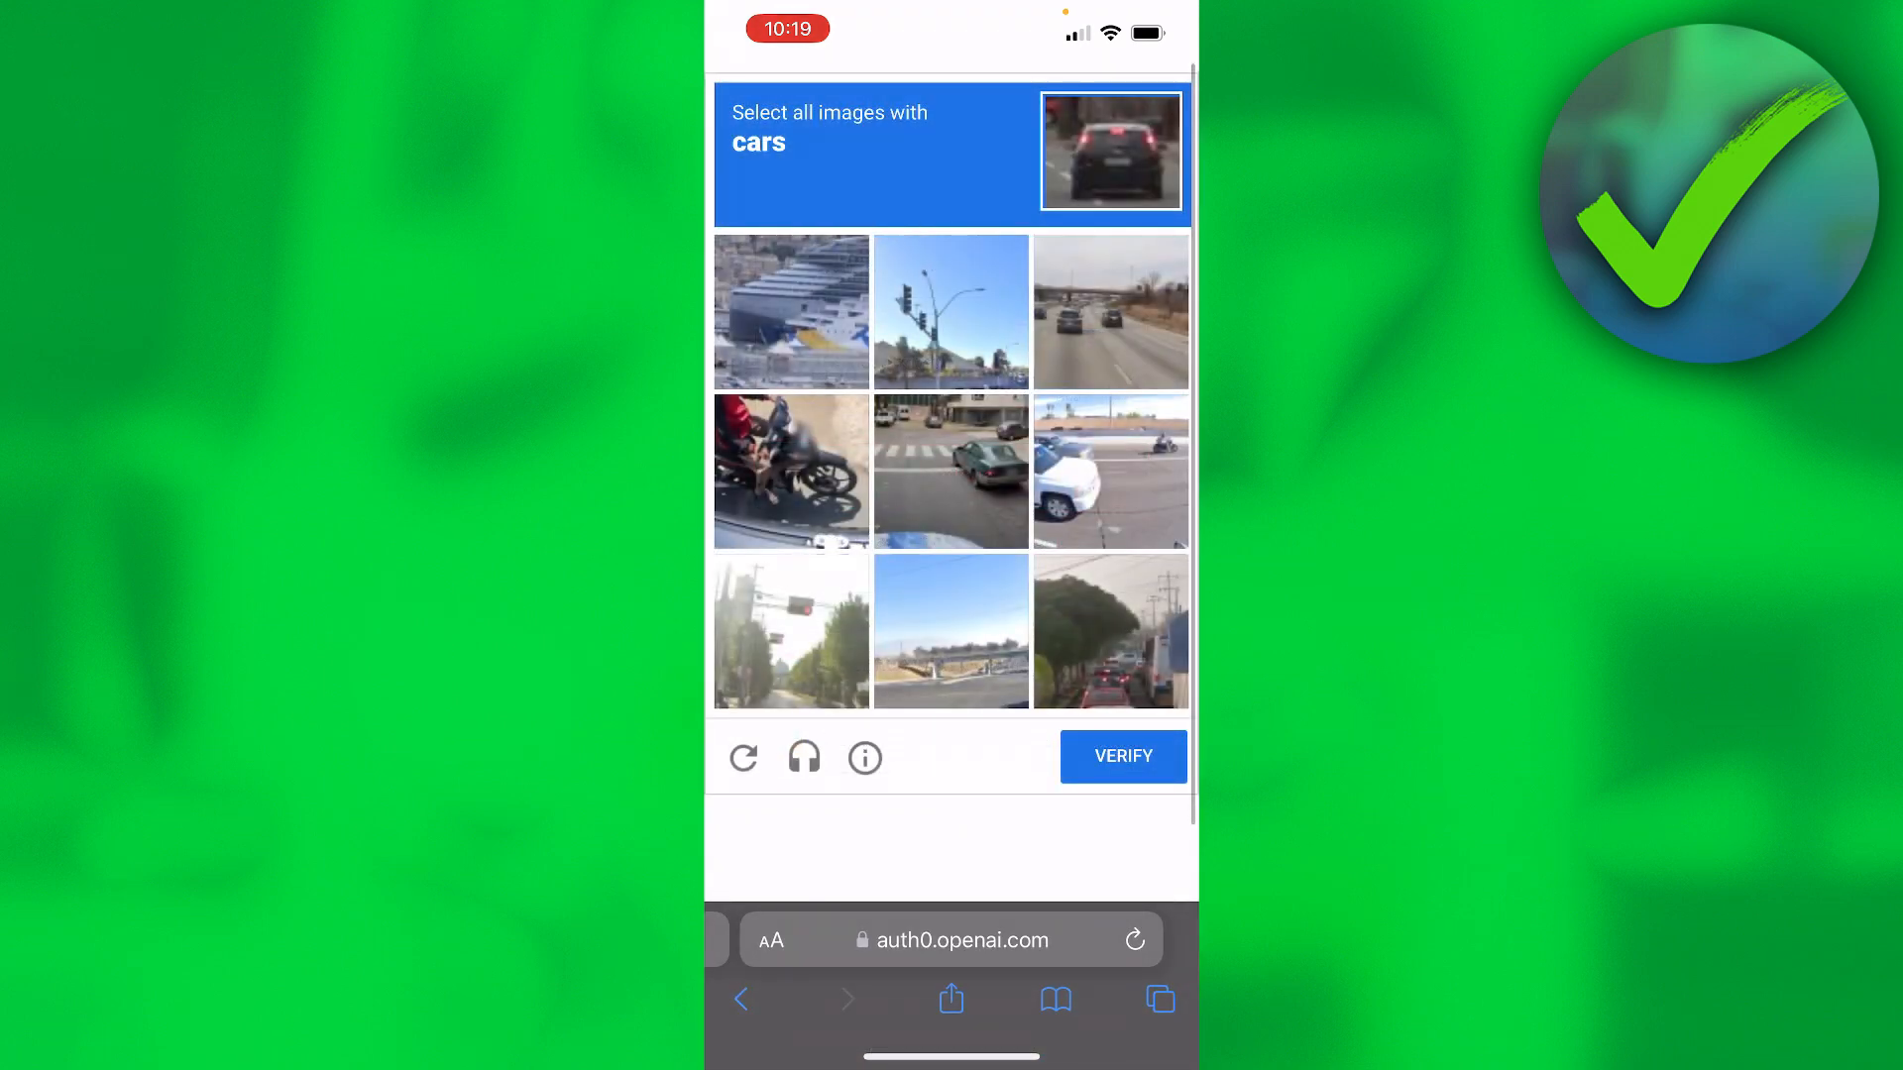
{"action": "left_click", "coordinate": [1109, 470]}
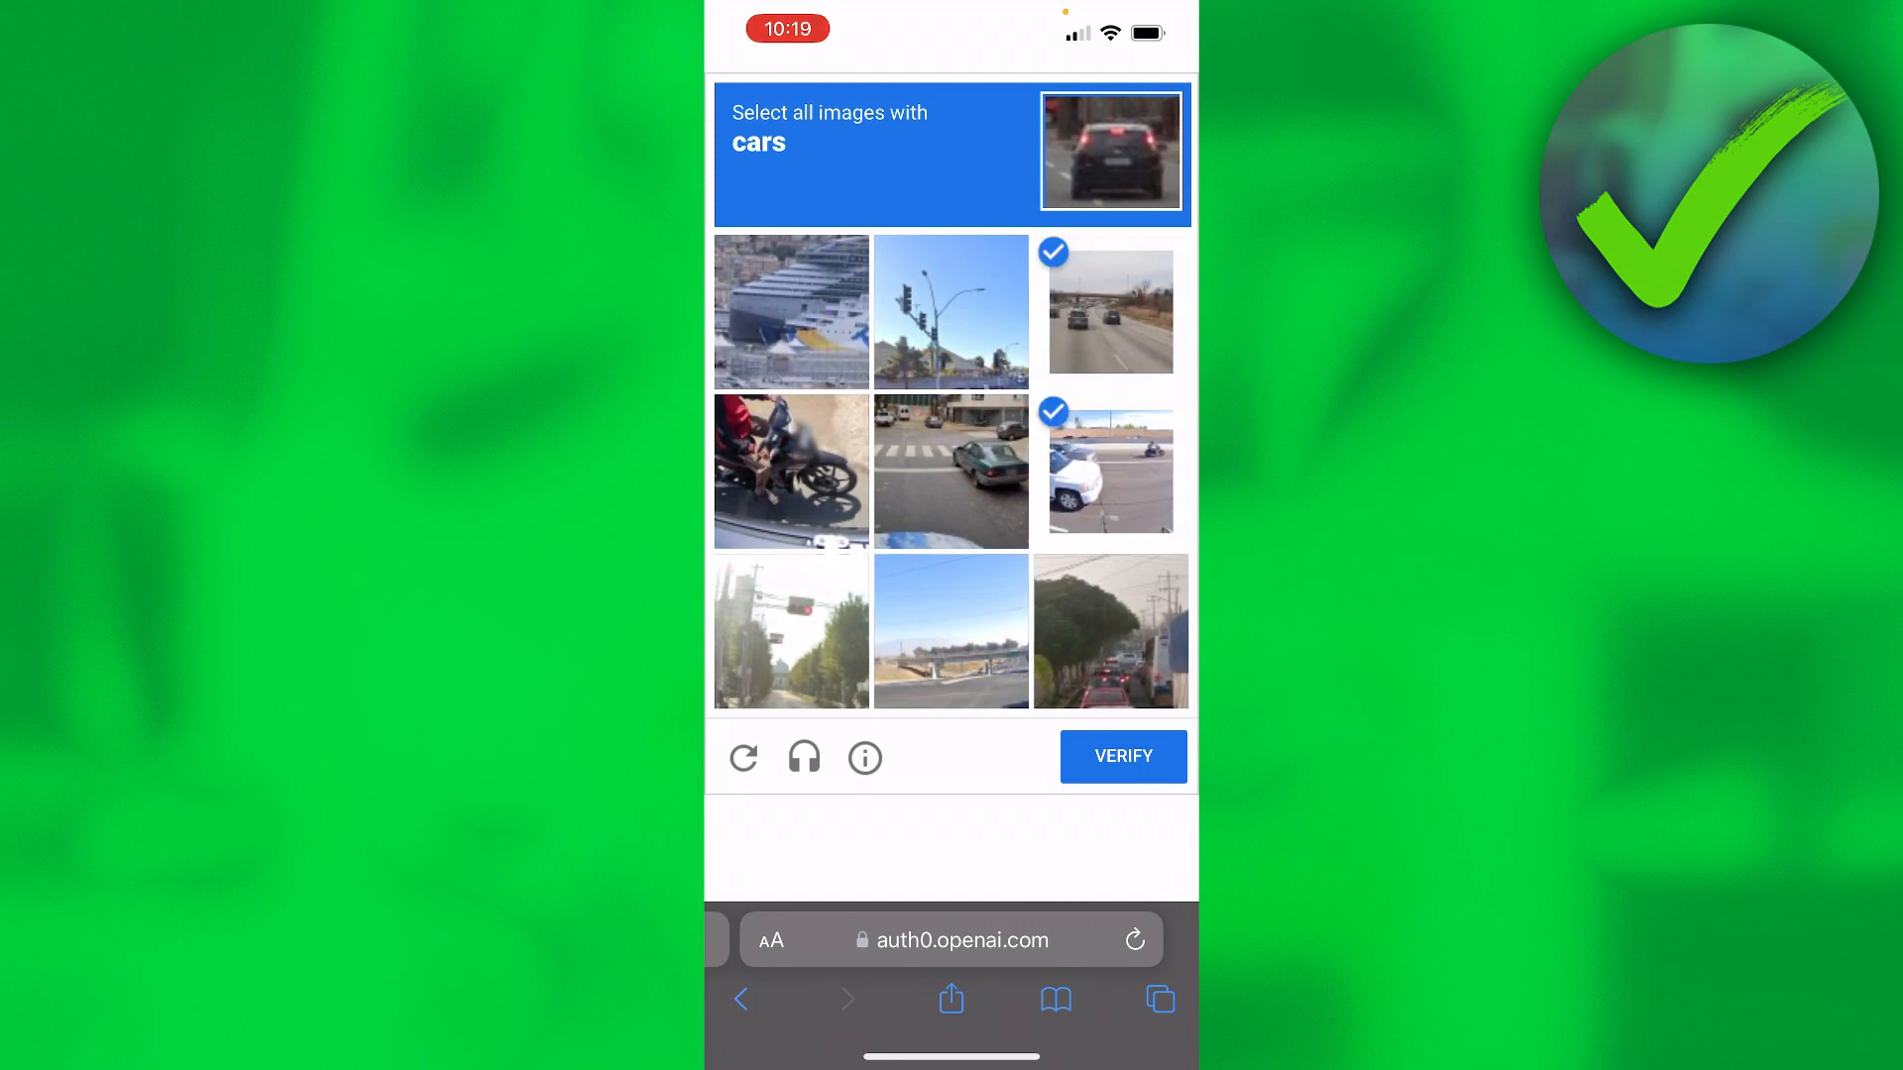
{"action": "left_click", "coordinate": [1120, 756]}
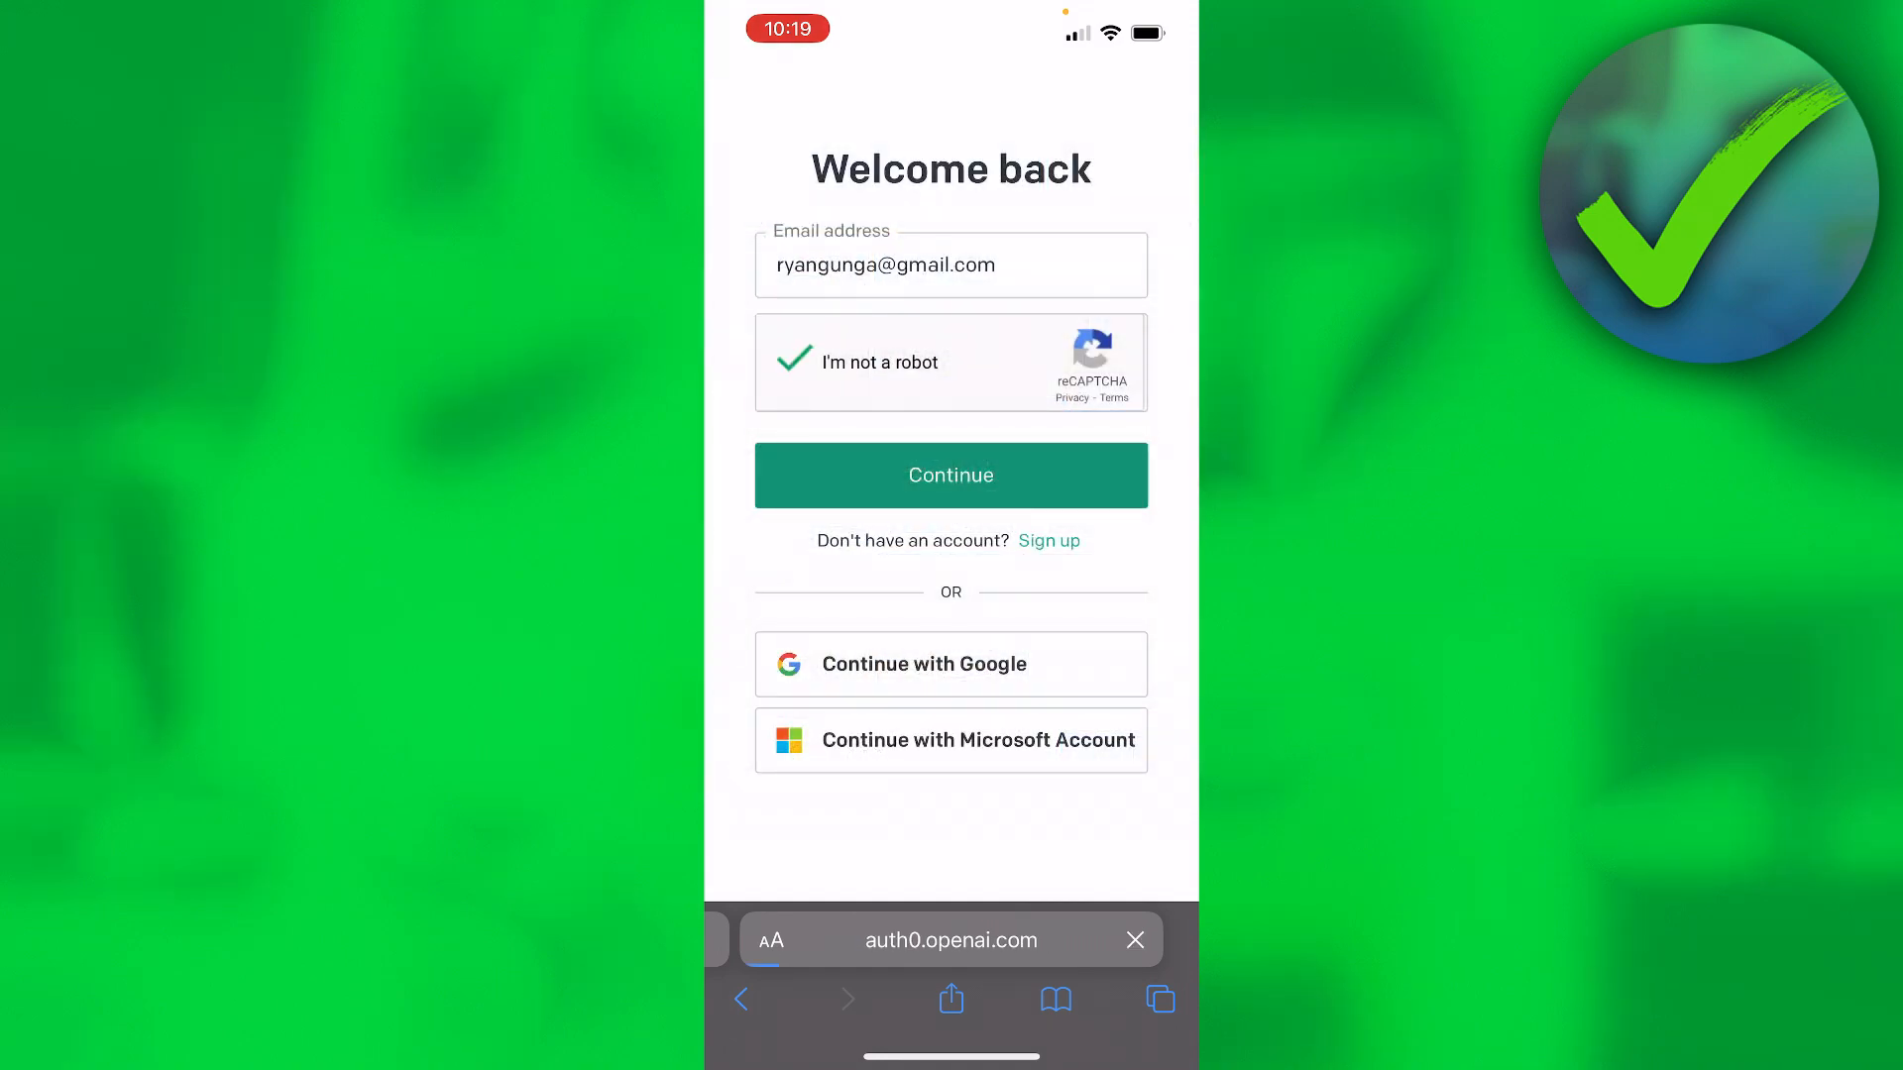
{"action": "left_click", "coordinate": [951, 475]}
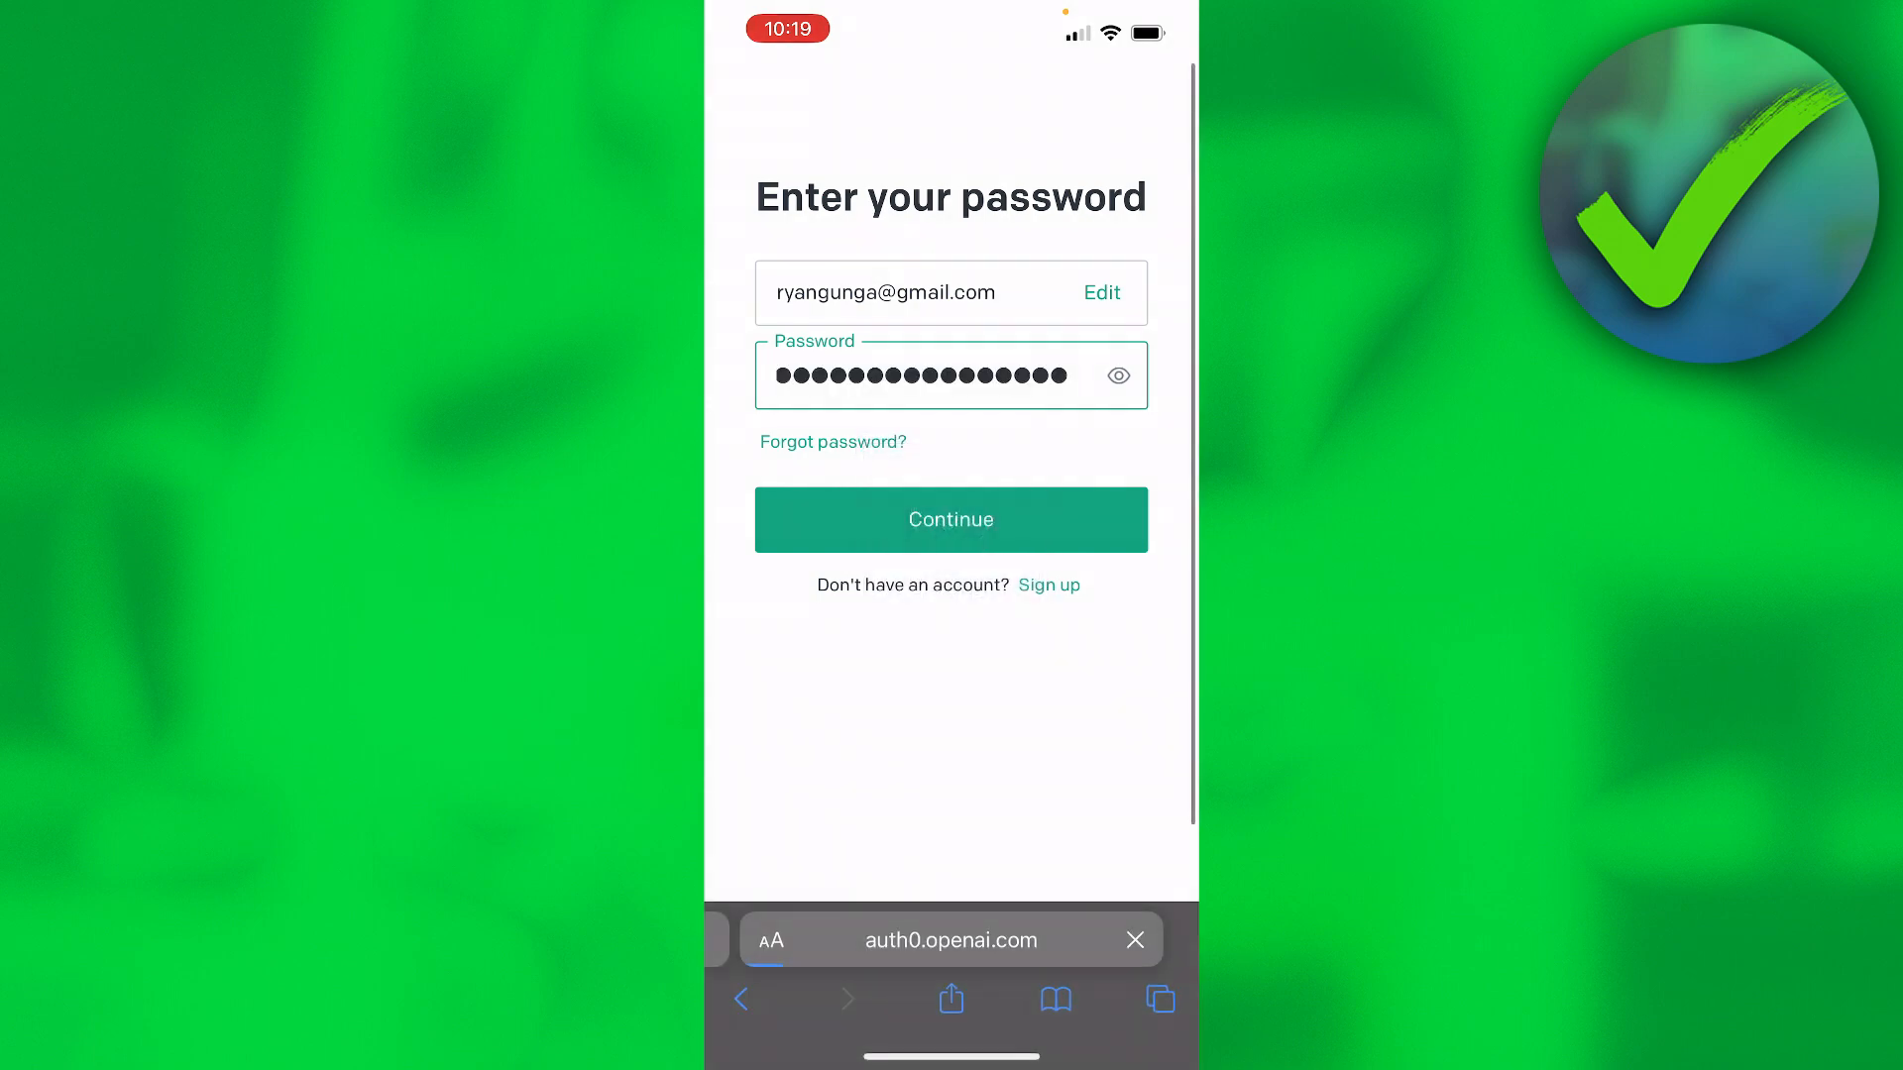
{"action": "left_click", "coordinate": [950, 519]}
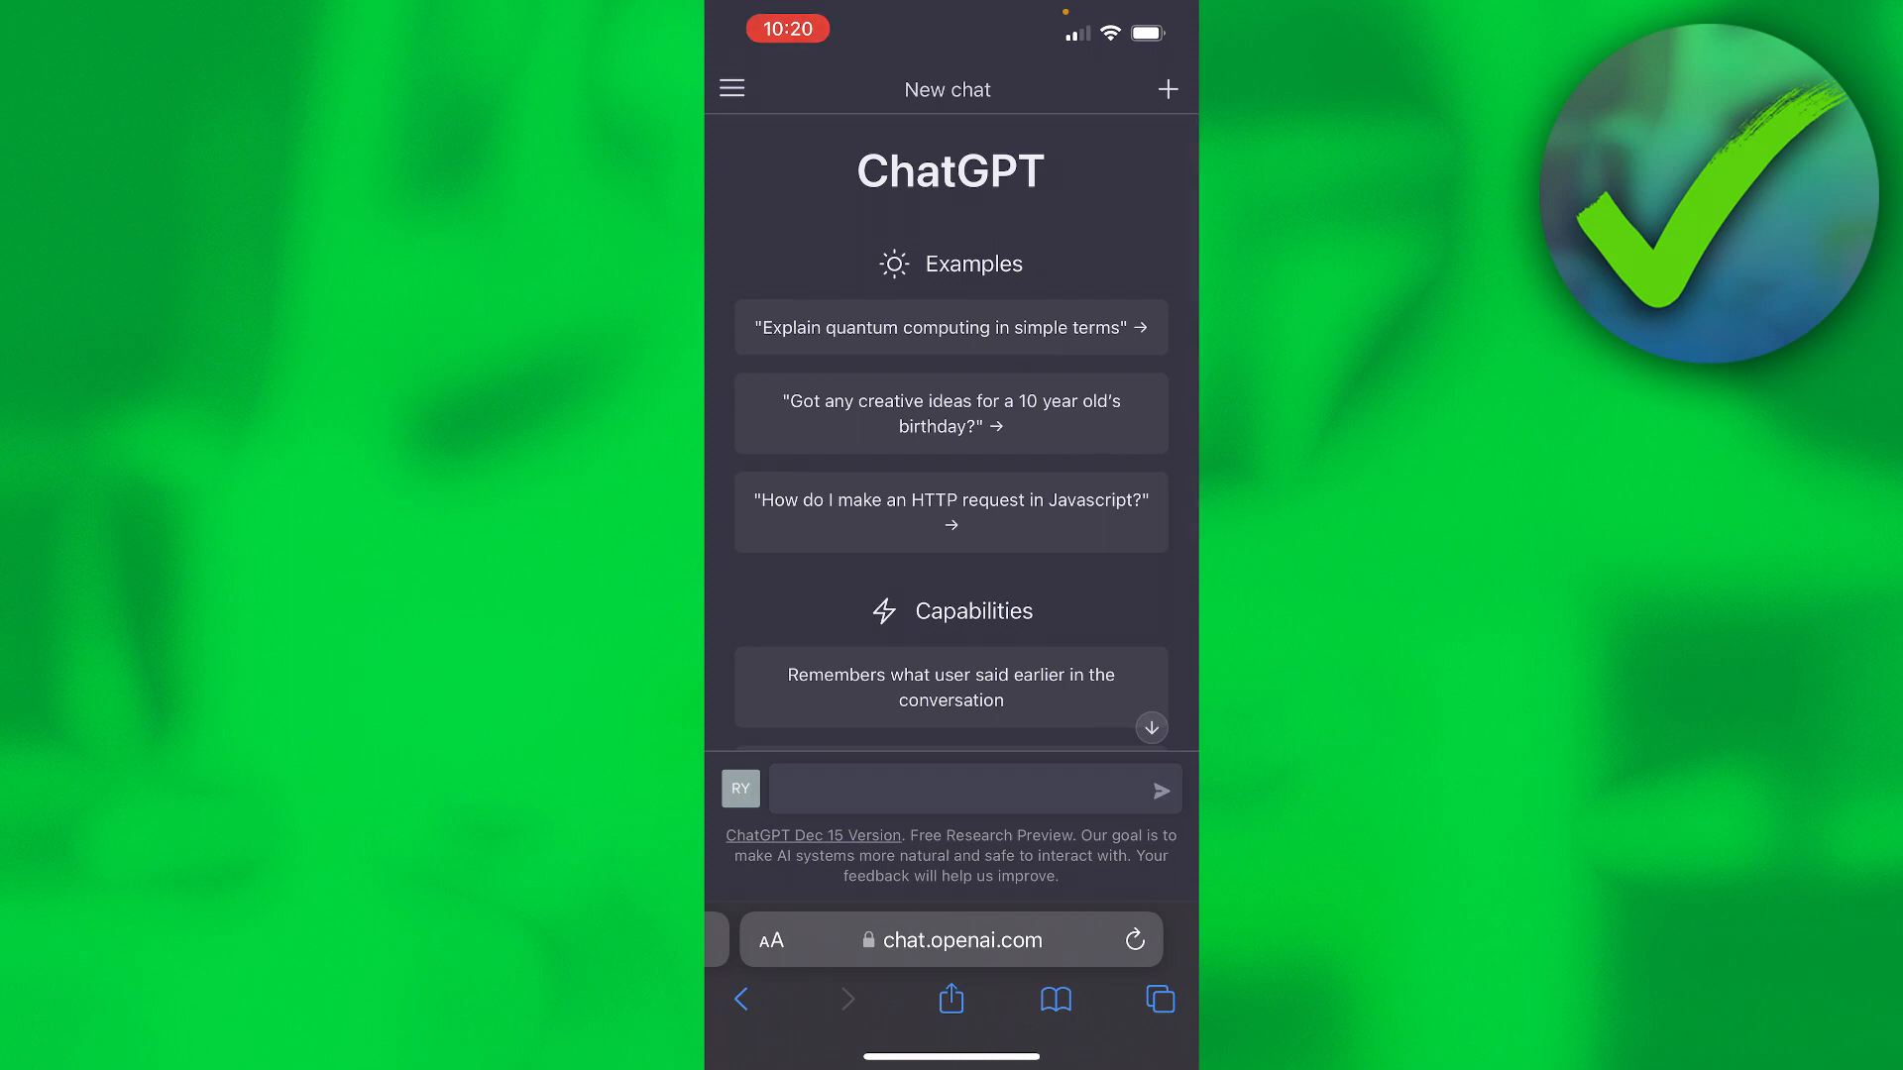
{"action": "scroll", "scroll_direction": "down", "scroll_amount": 3}
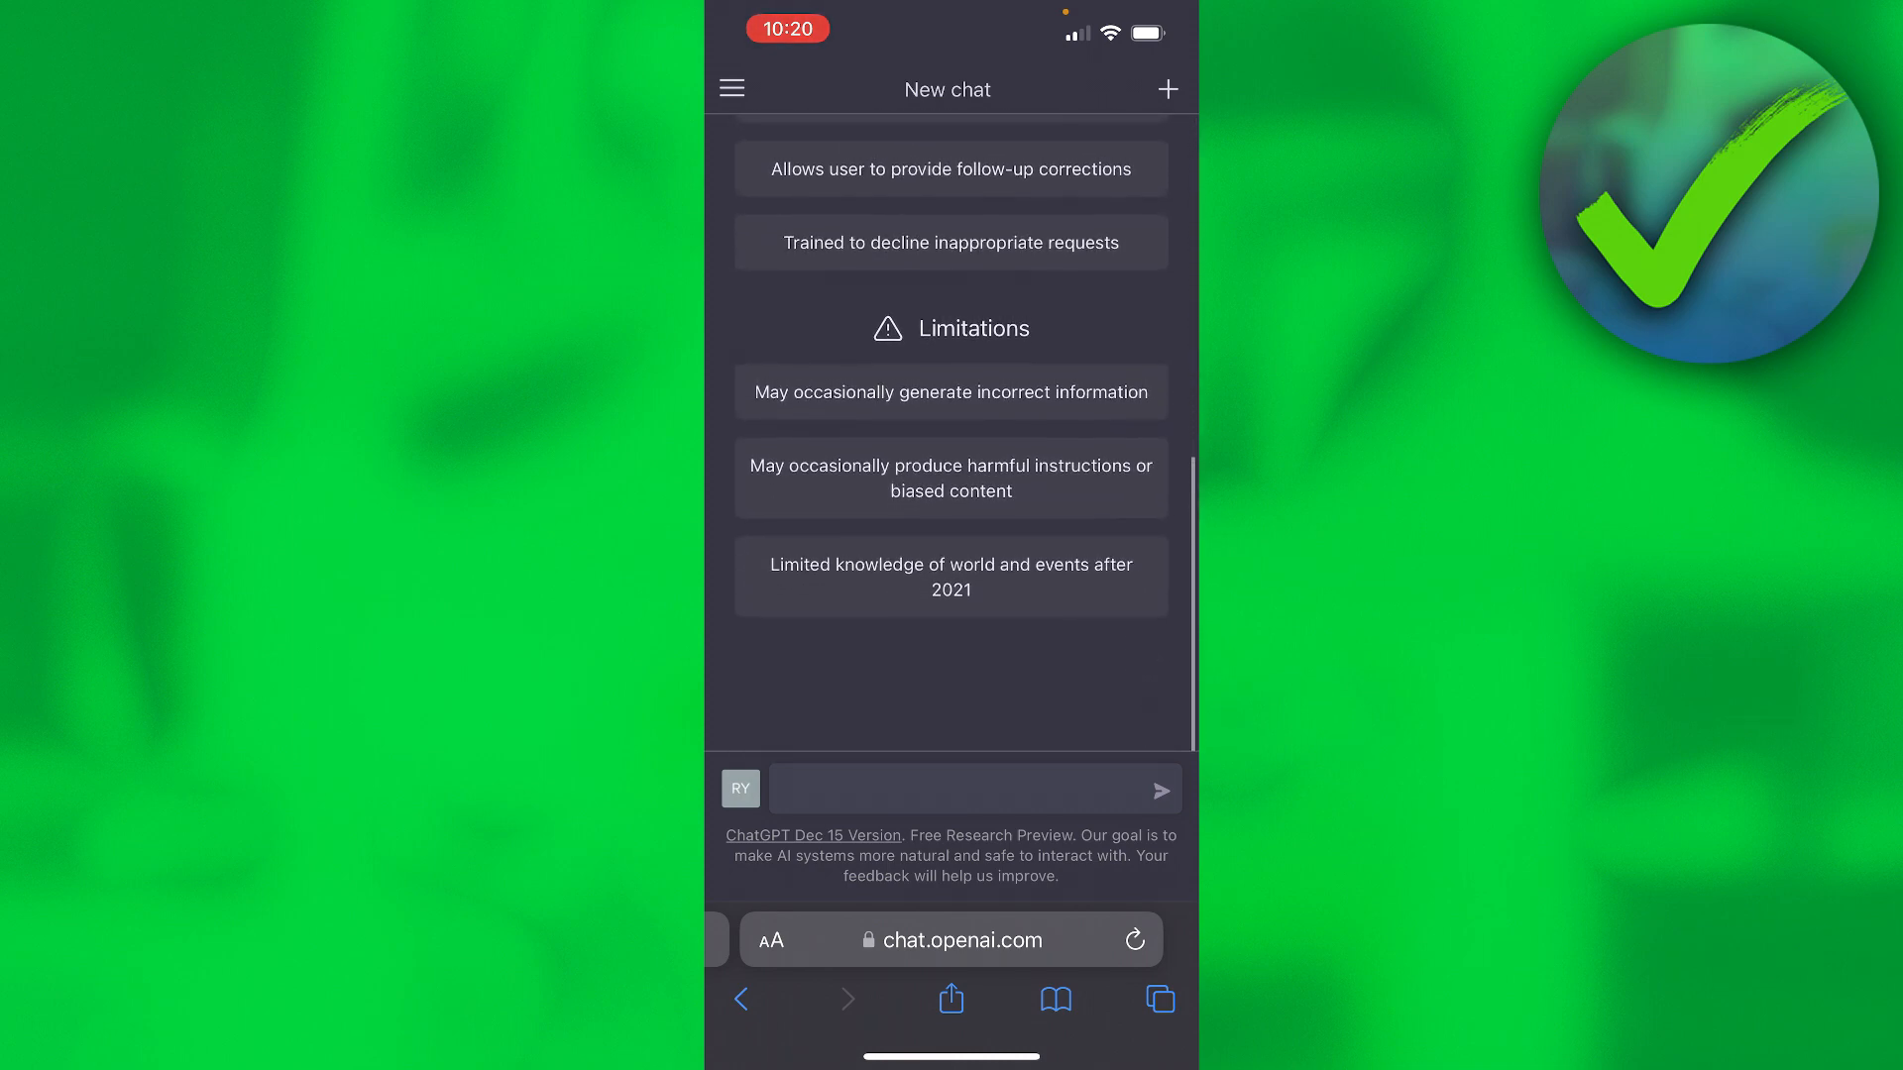
Step: Open the side menu and scroll through past chats like the crocodile, shark and tiger essays
{"action": "left_click", "coordinate": [731, 88]}
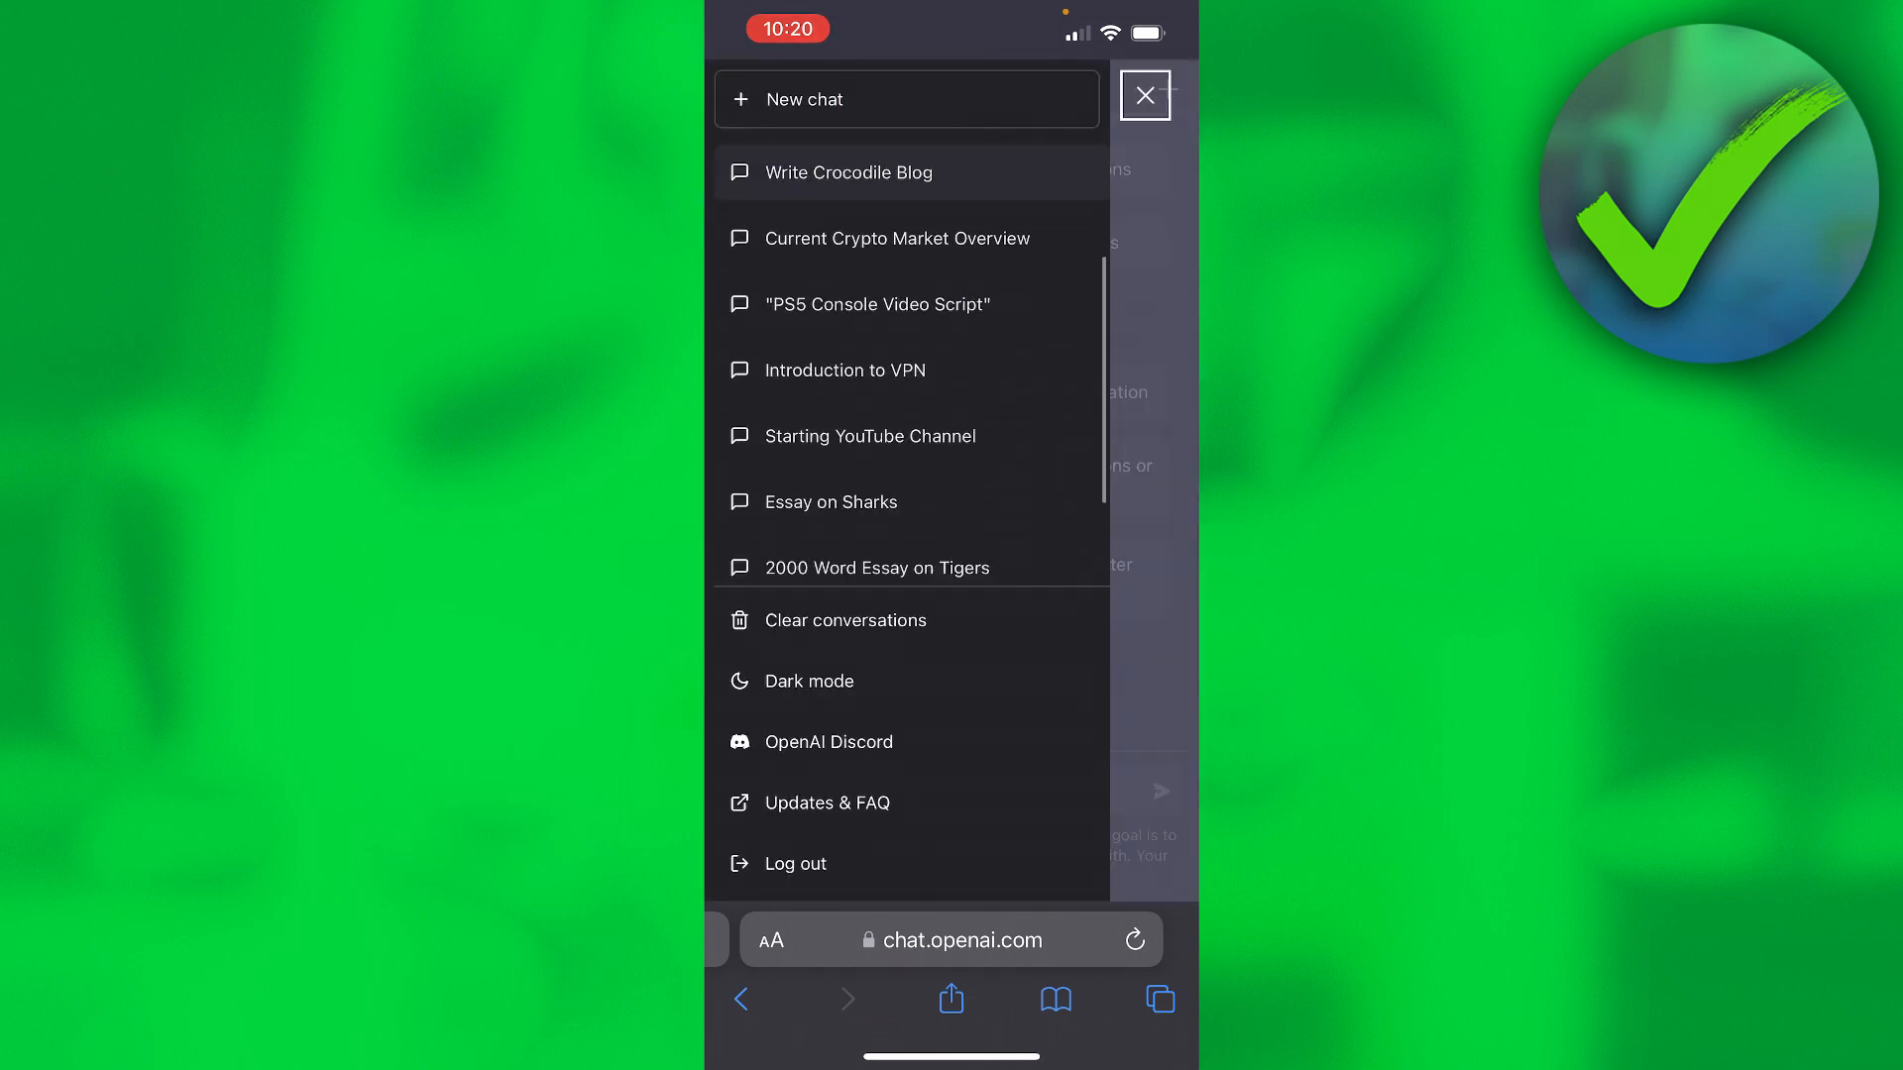
{"action": "scroll", "scroll_direction": "down", "scroll_amount": 3}
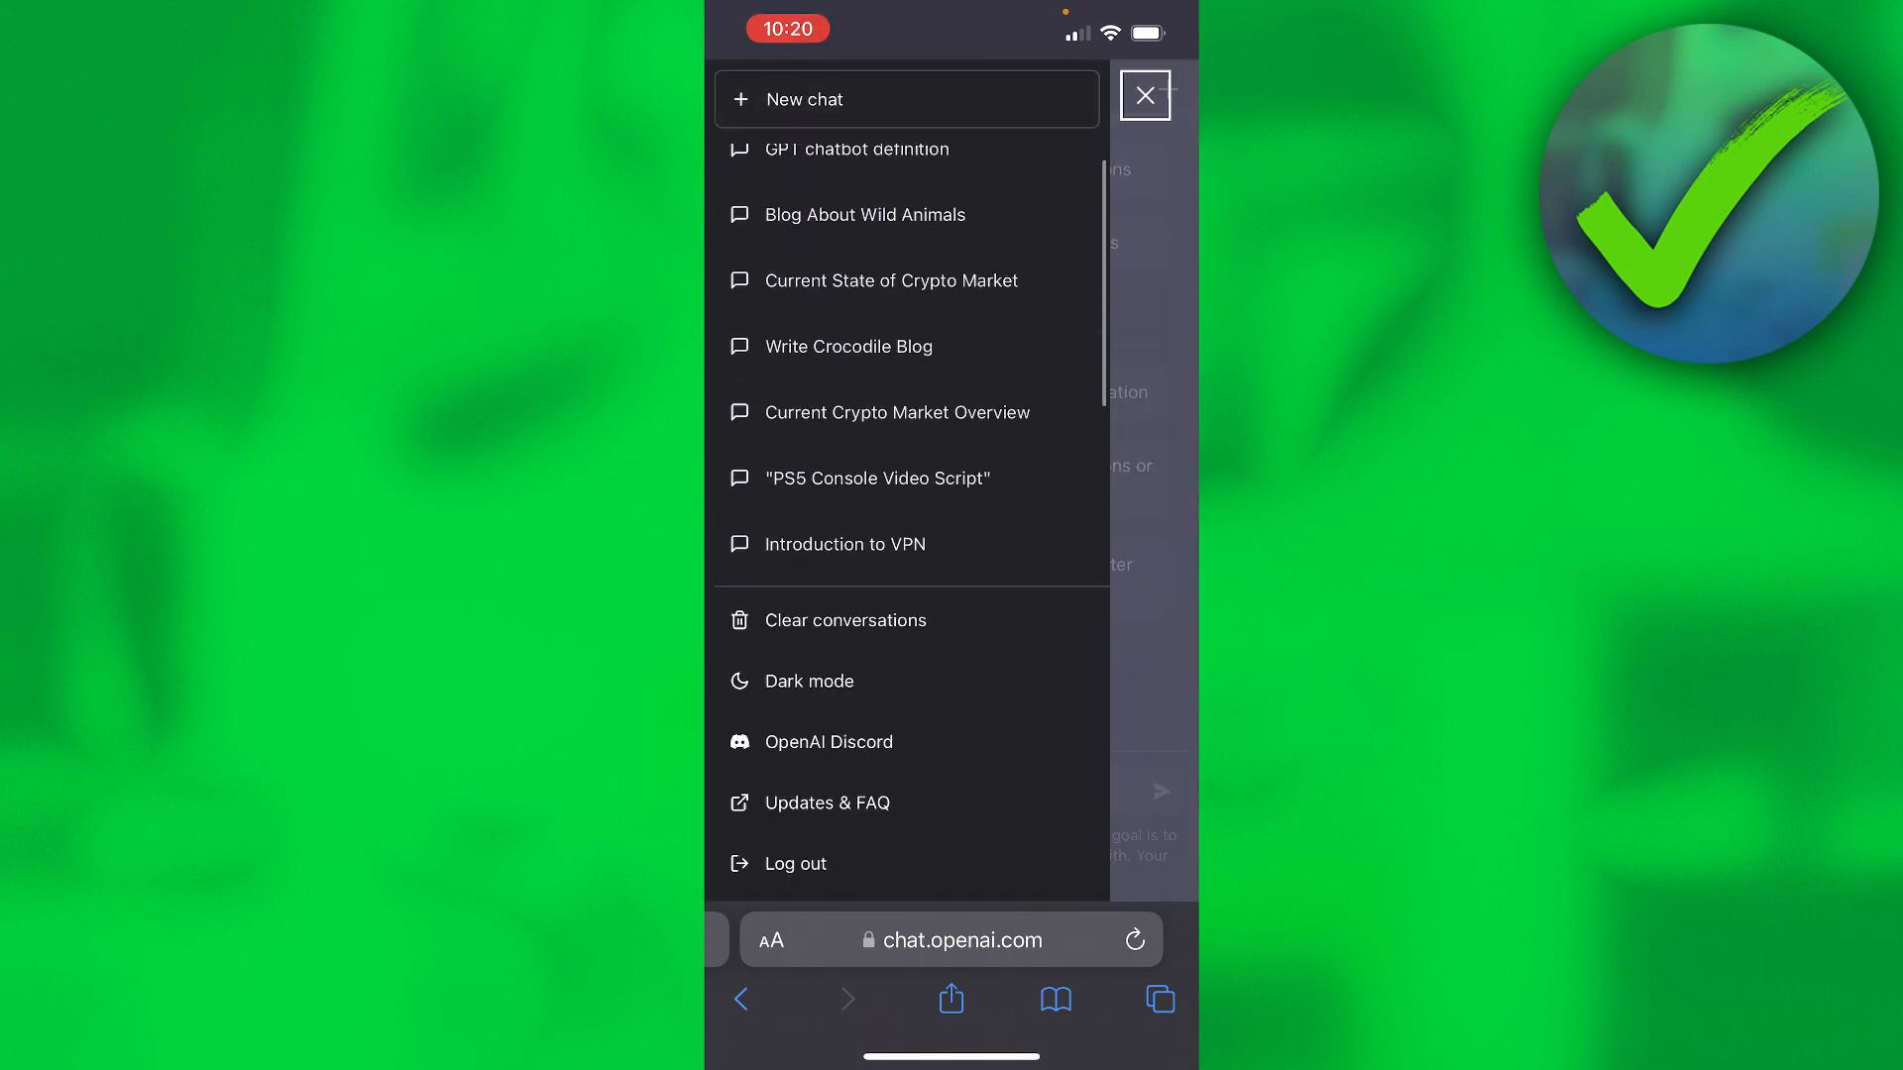
{"action": "scroll", "scroll_direction": "down", "scroll_amount": 3}
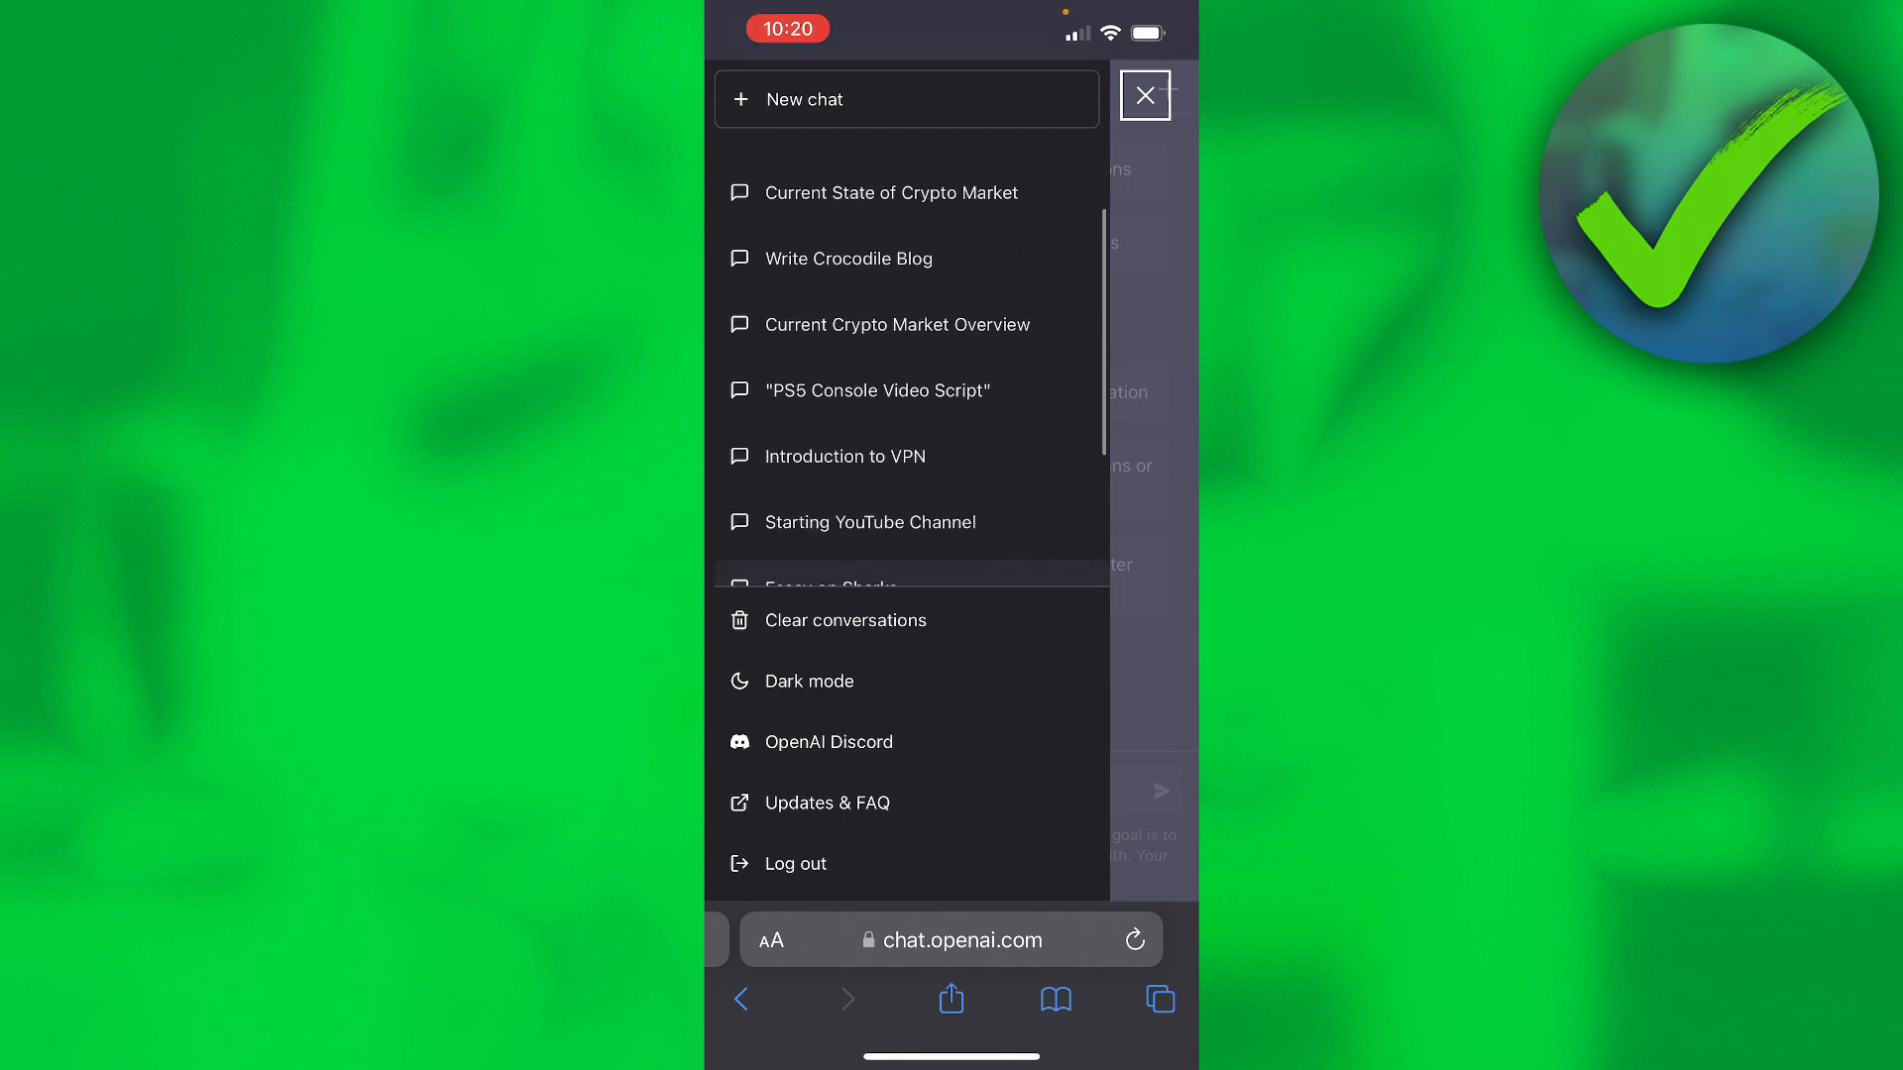
{"action": "scroll", "scroll_direction": "down", "scroll_amount": 3}
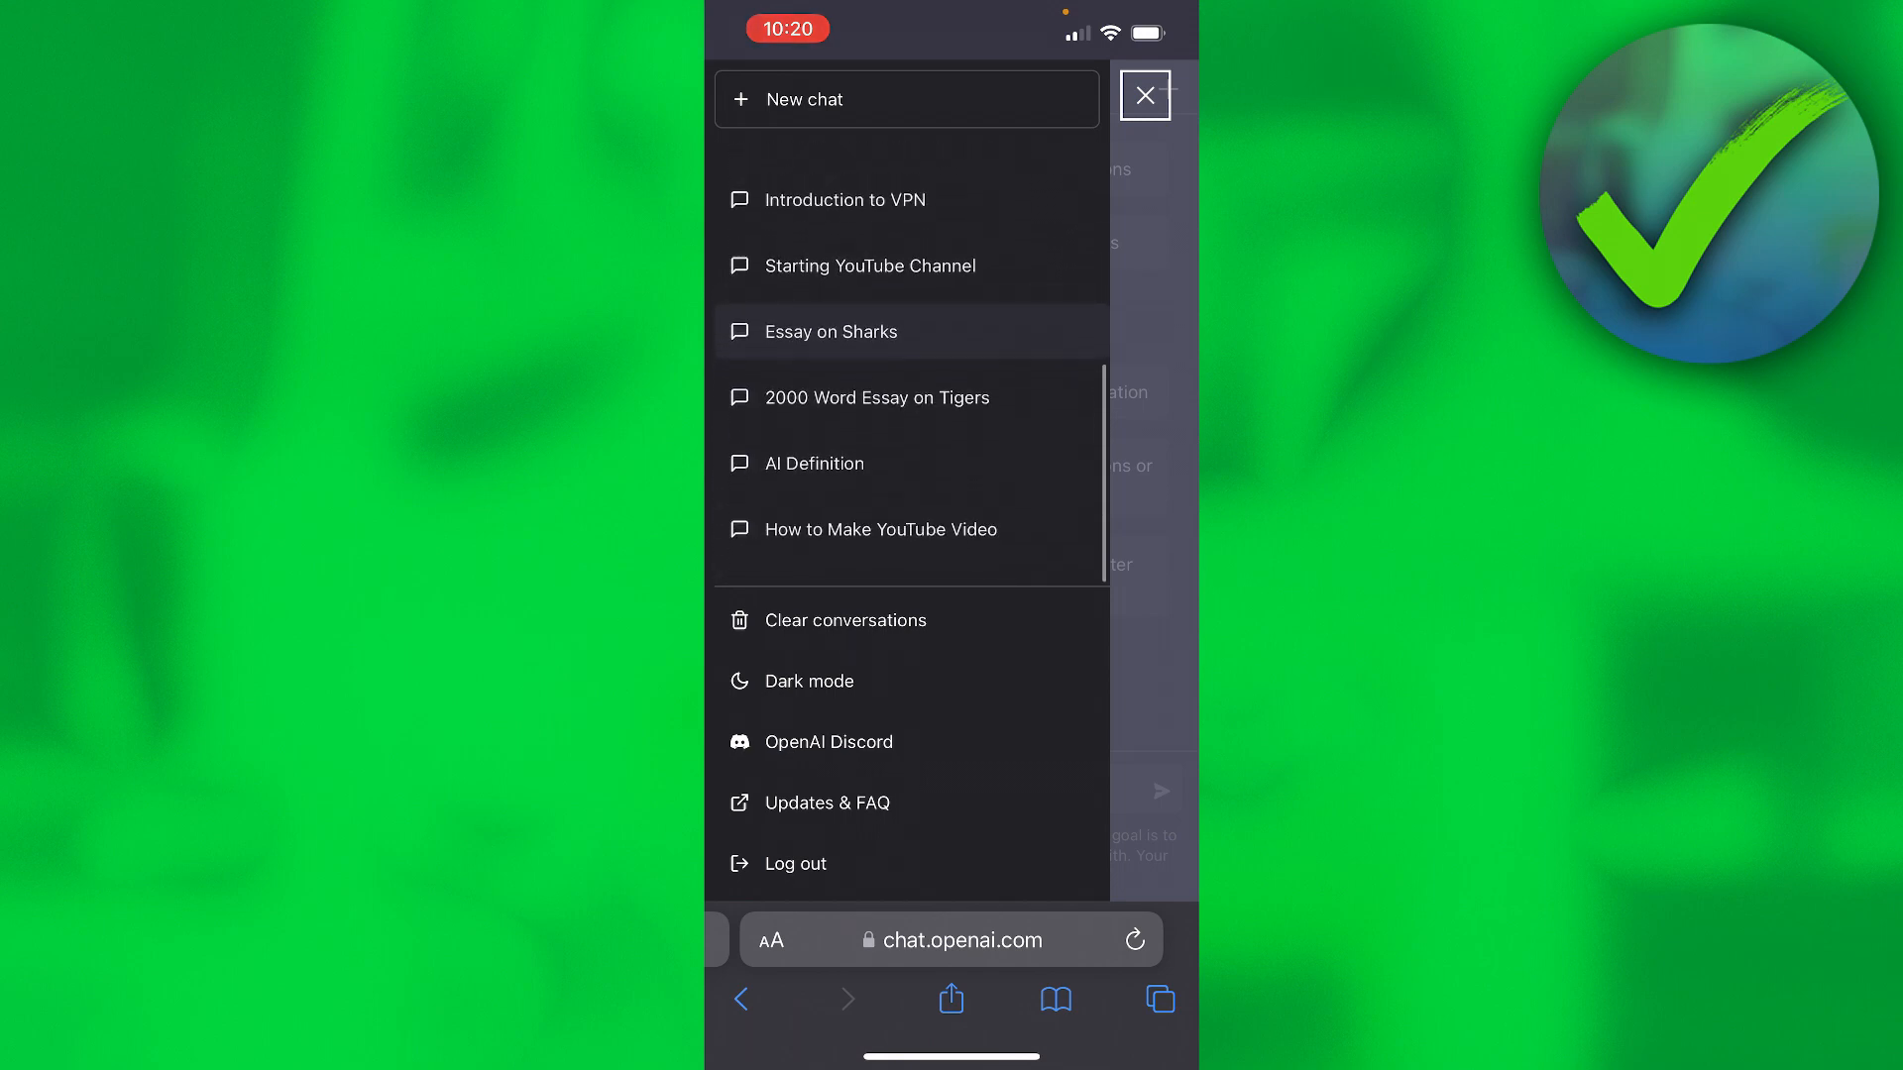
Step: Open 'Blog About Wild Animals' from the sidebar and scroll through its blog response
{"action": "left_click", "coordinate": [1142, 96]}
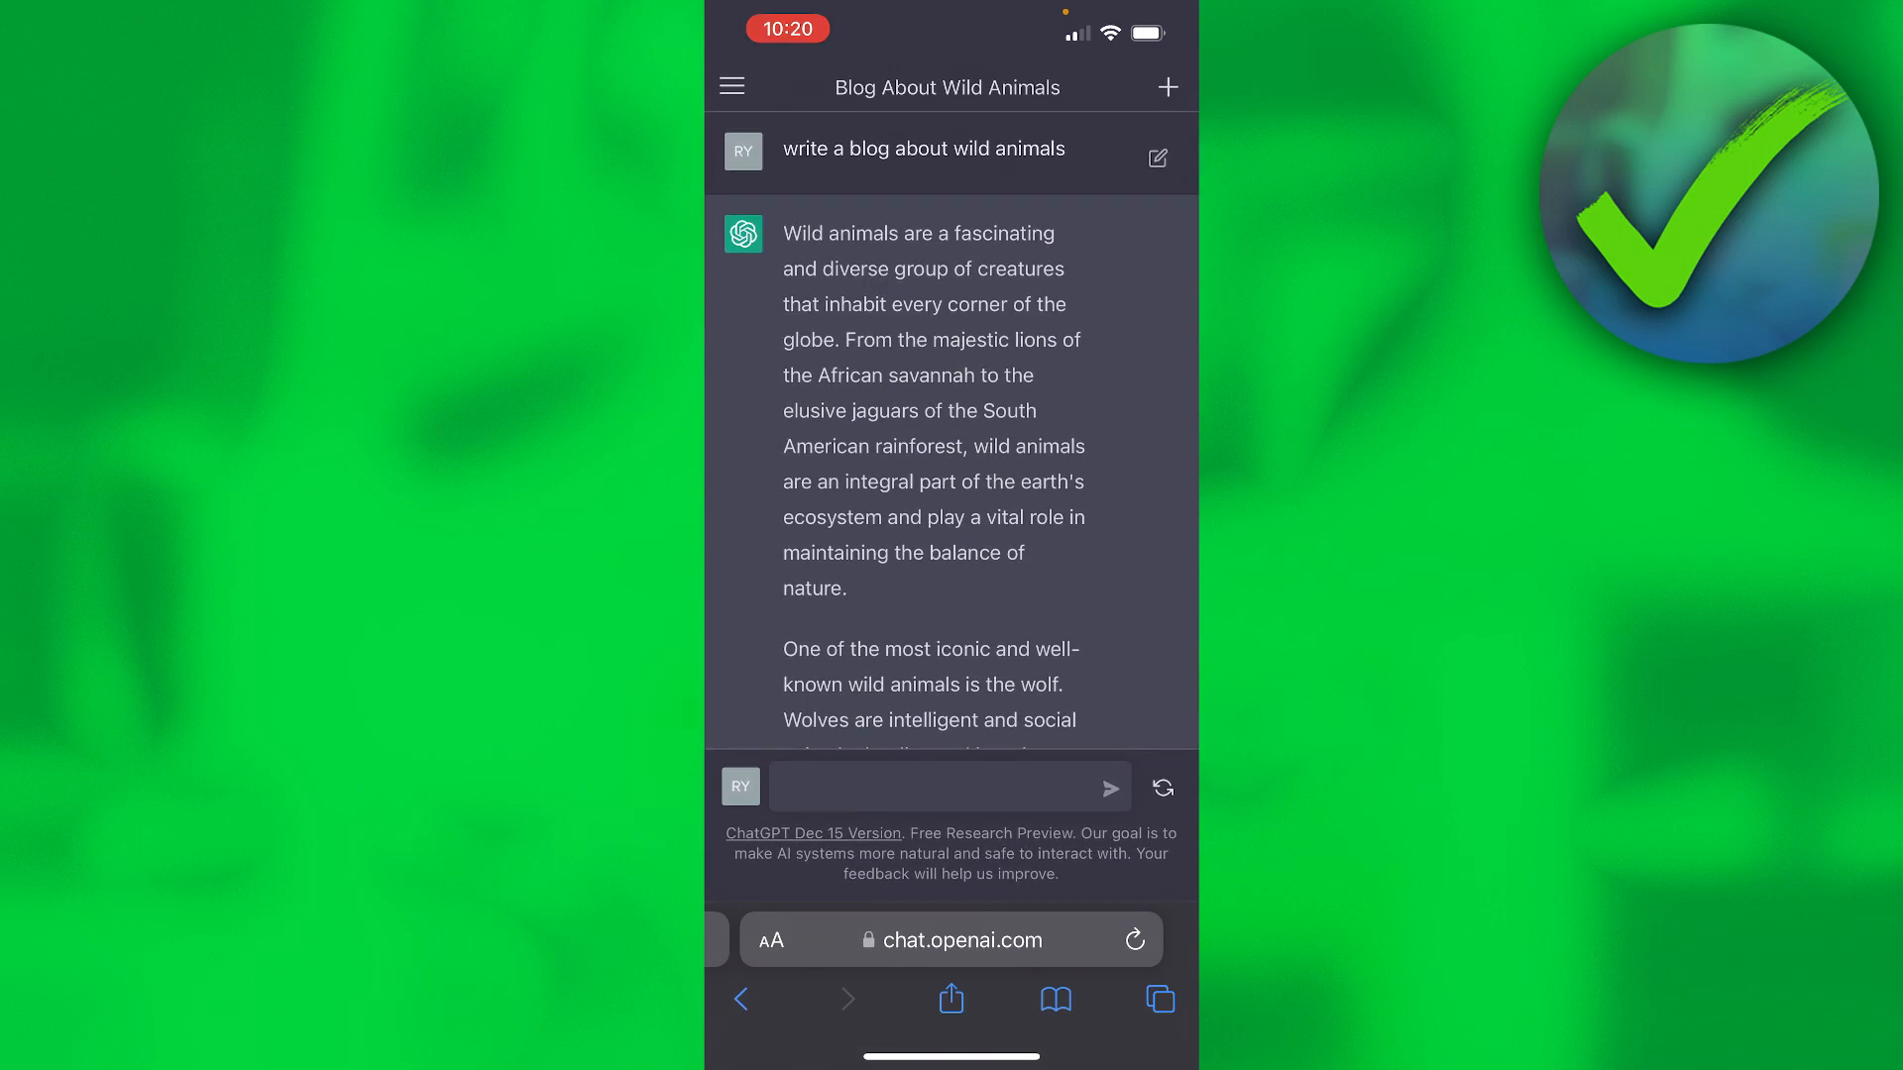
{"action": "scroll", "scroll_direction": "down", "scroll_amount": 3}
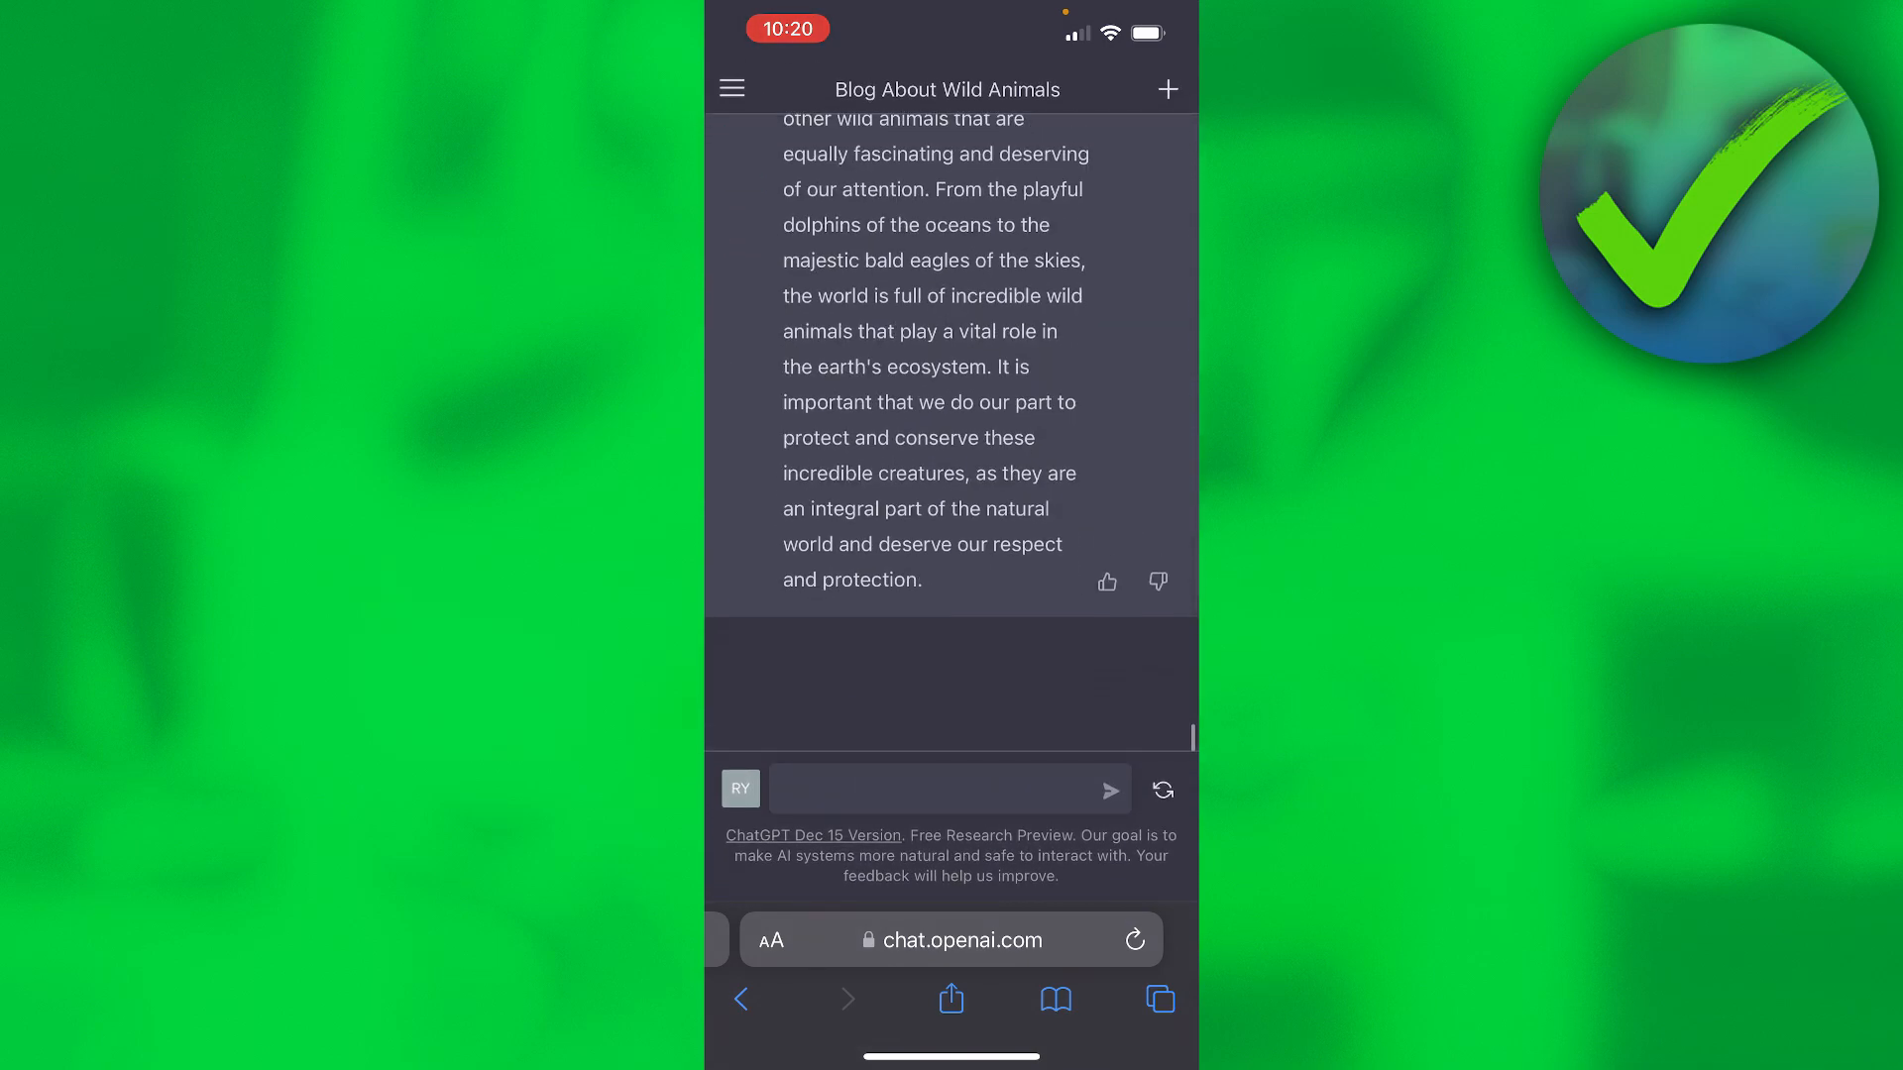